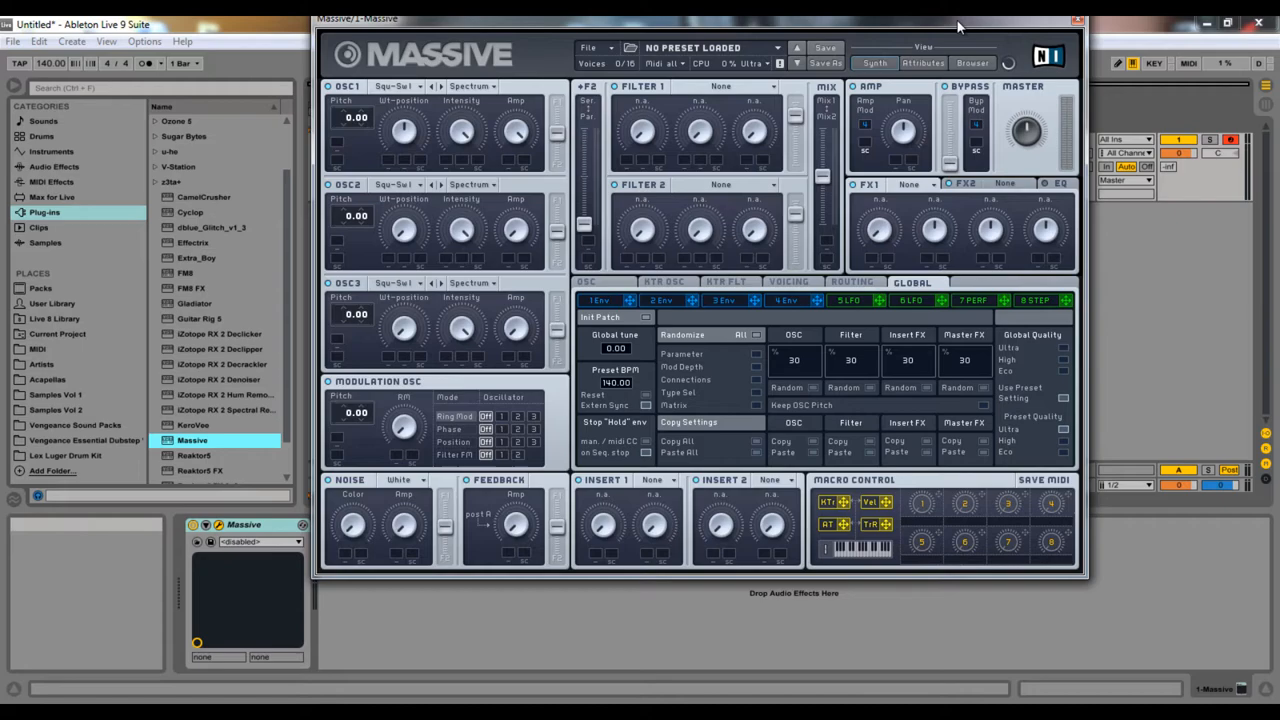
Reposition the Massive window, peek at its File options and the About screen
{"action": "left_click_drag", "start_coordinate": [956, 18], "coordinate": [1040, 60]}
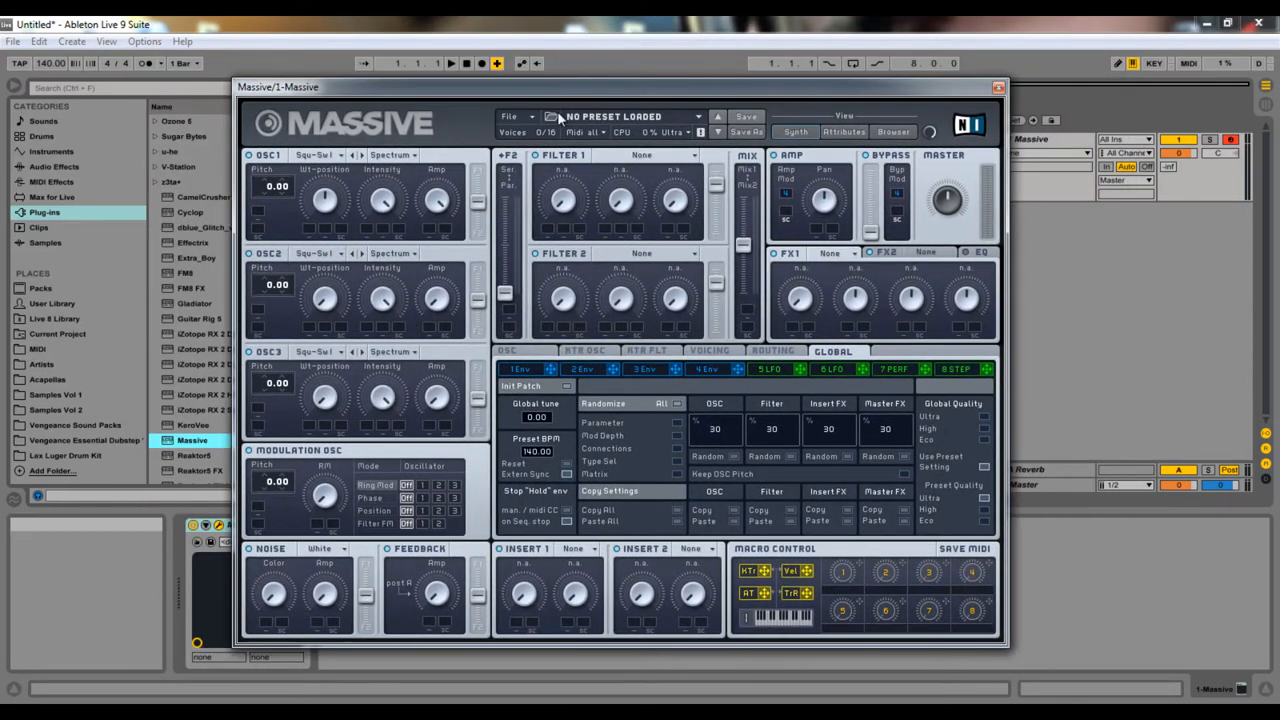
{"action": "left_click", "coordinate": [512, 116]}
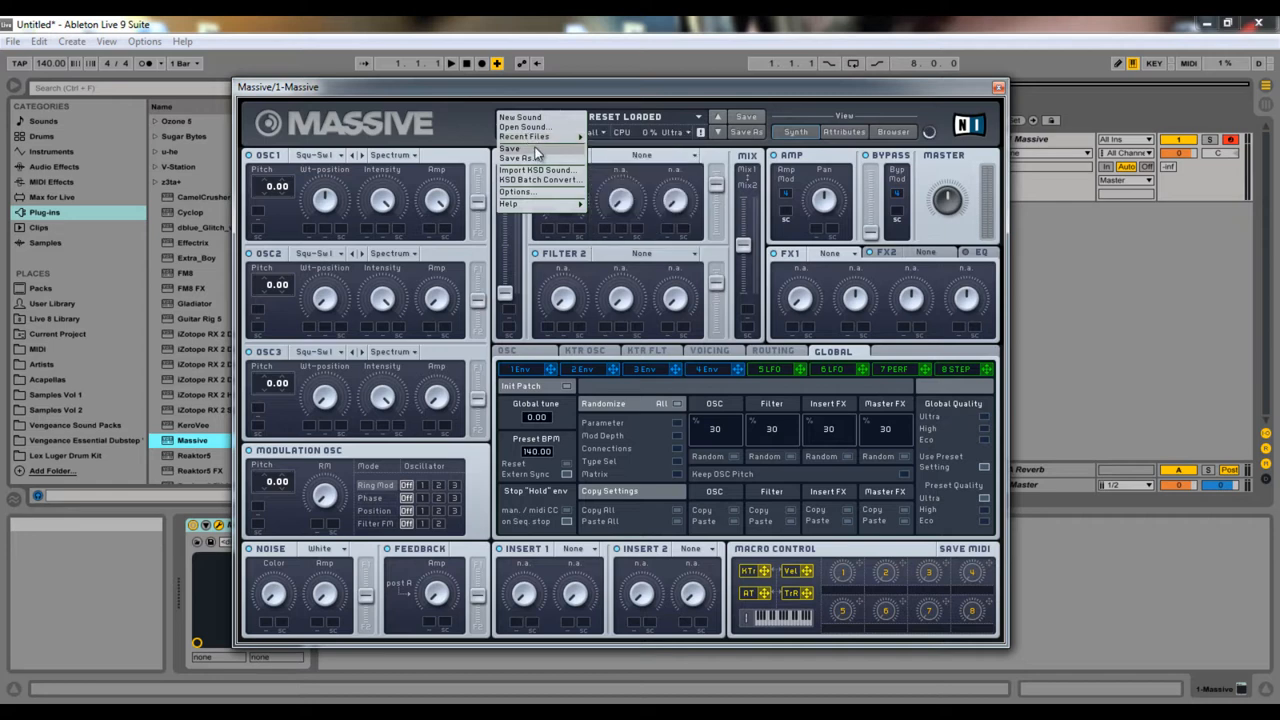
{"action": "left_click", "coordinate": [516, 192]}
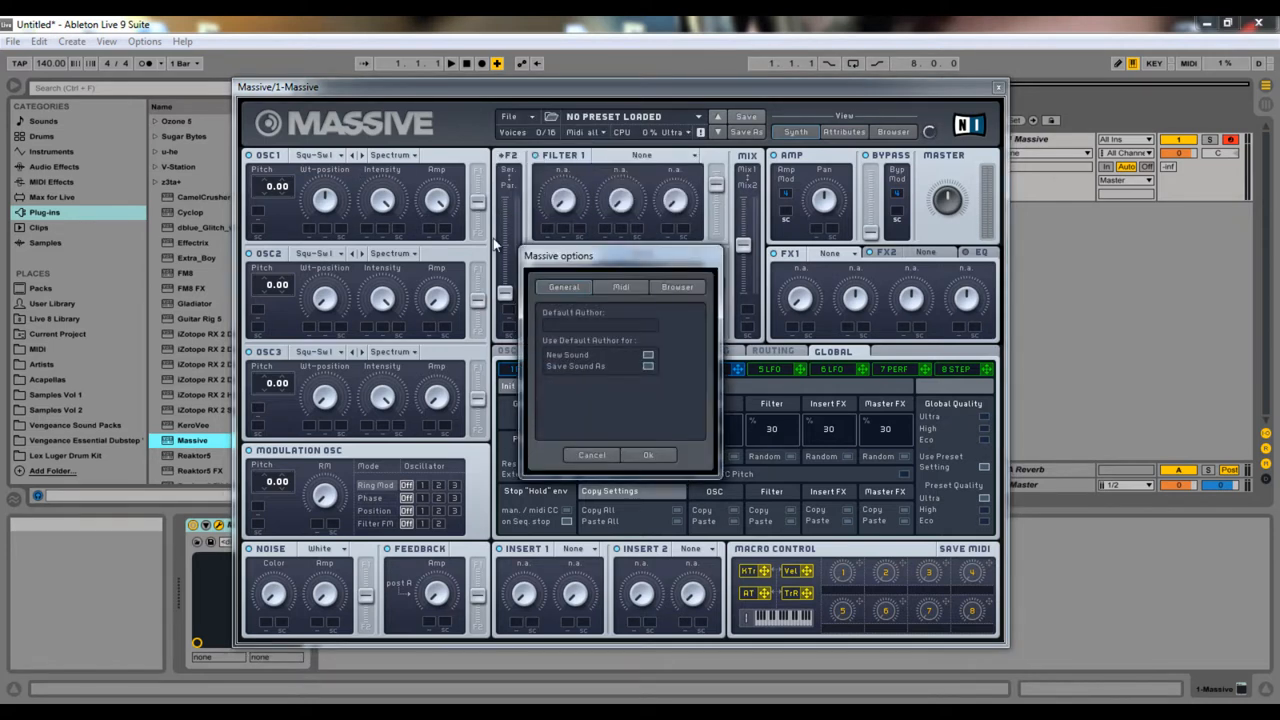
{"action": "left_click", "coordinate": [676, 288]}
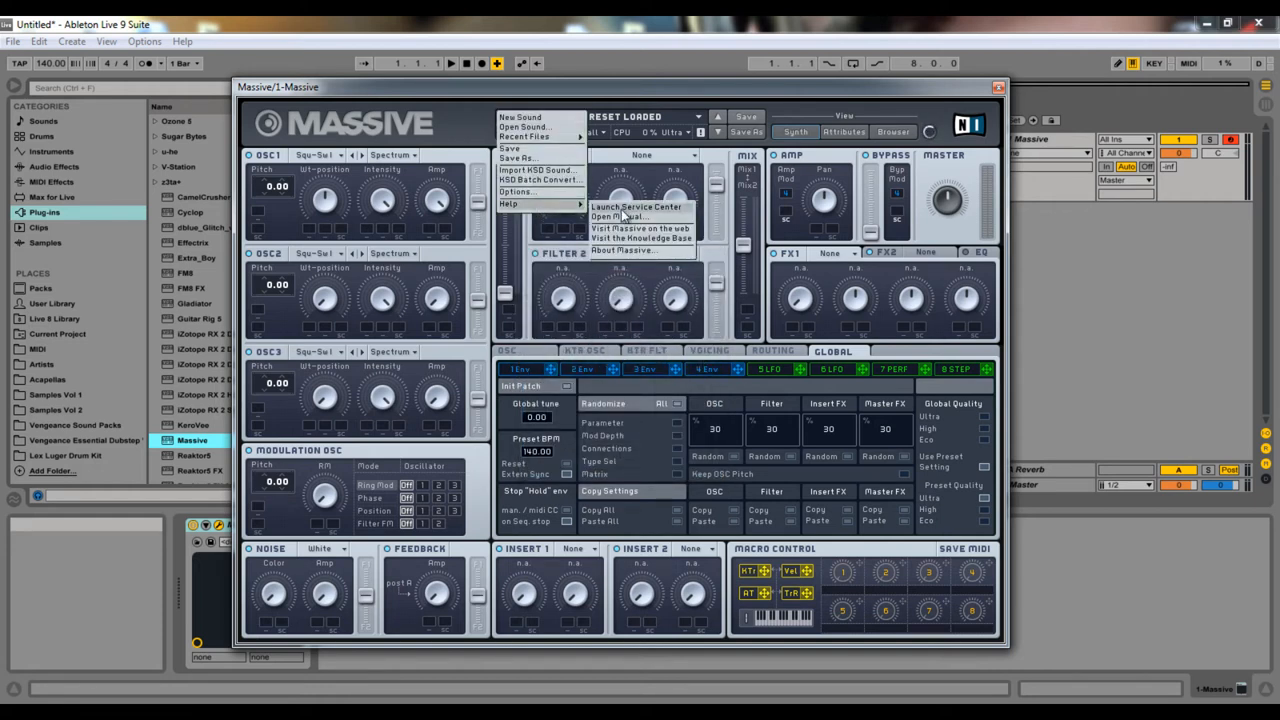
{"action": "left_click", "coordinate": [620, 250]}
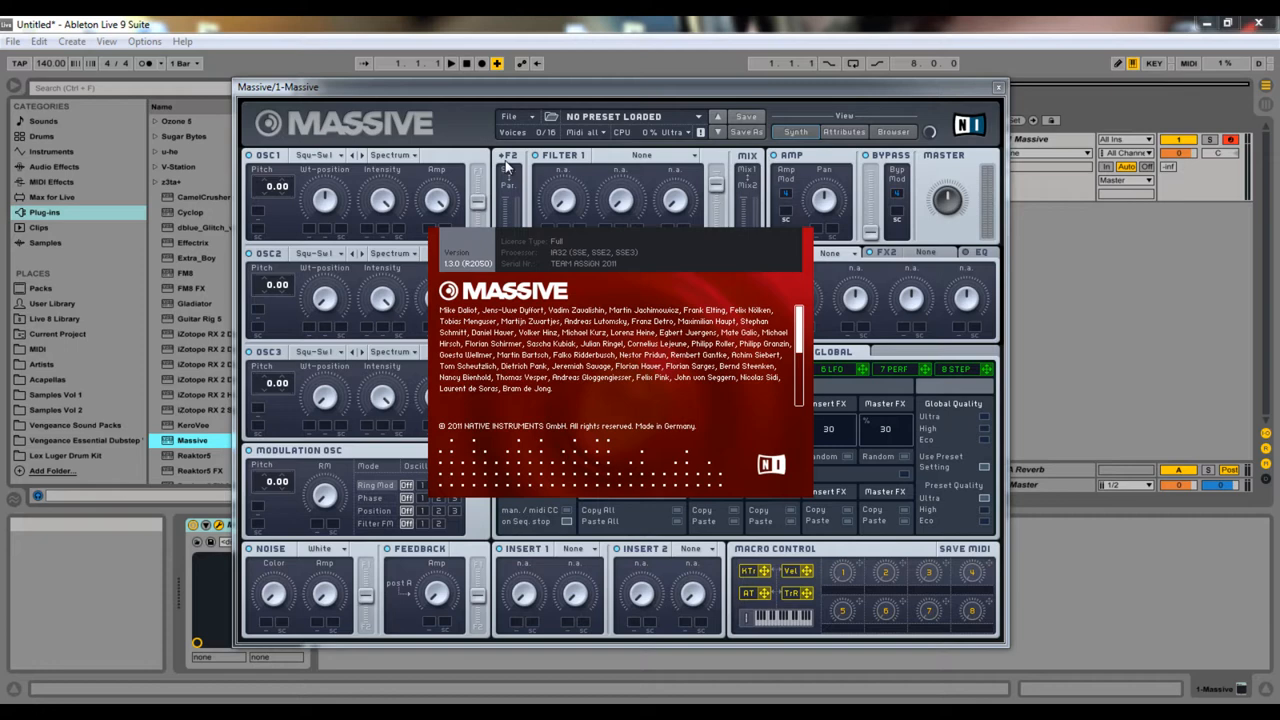
{"action": "mouse_move", "coordinate": [448, 268]}
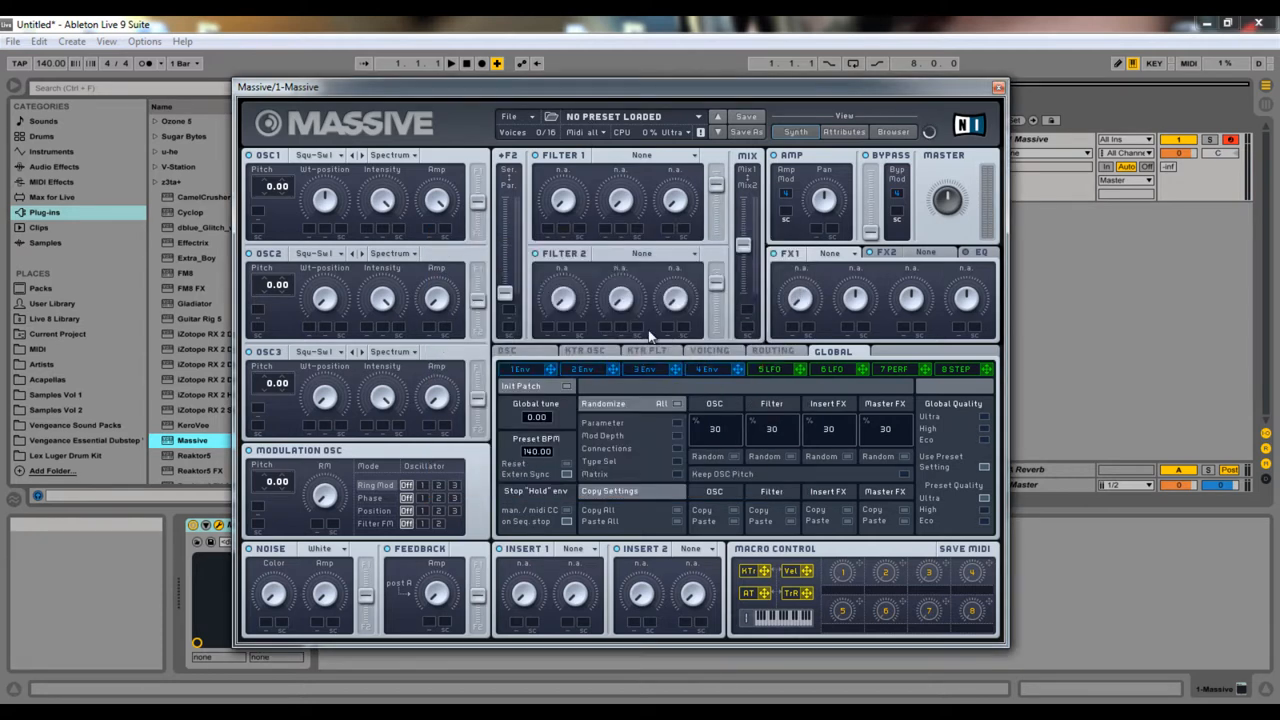
Check the first effect slot's list without choosing an effect
{"action": "left_click", "coordinate": [924, 252]}
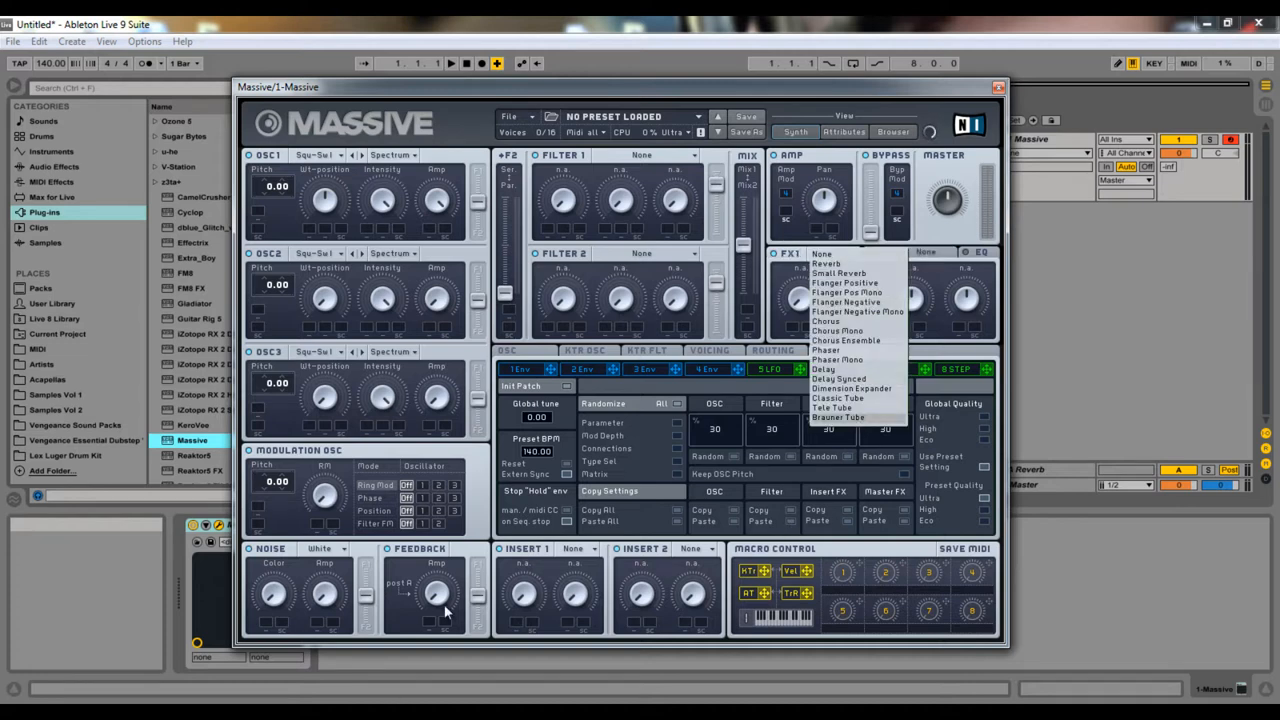
{"action": "left_click", "coordinate": [572, 548]}
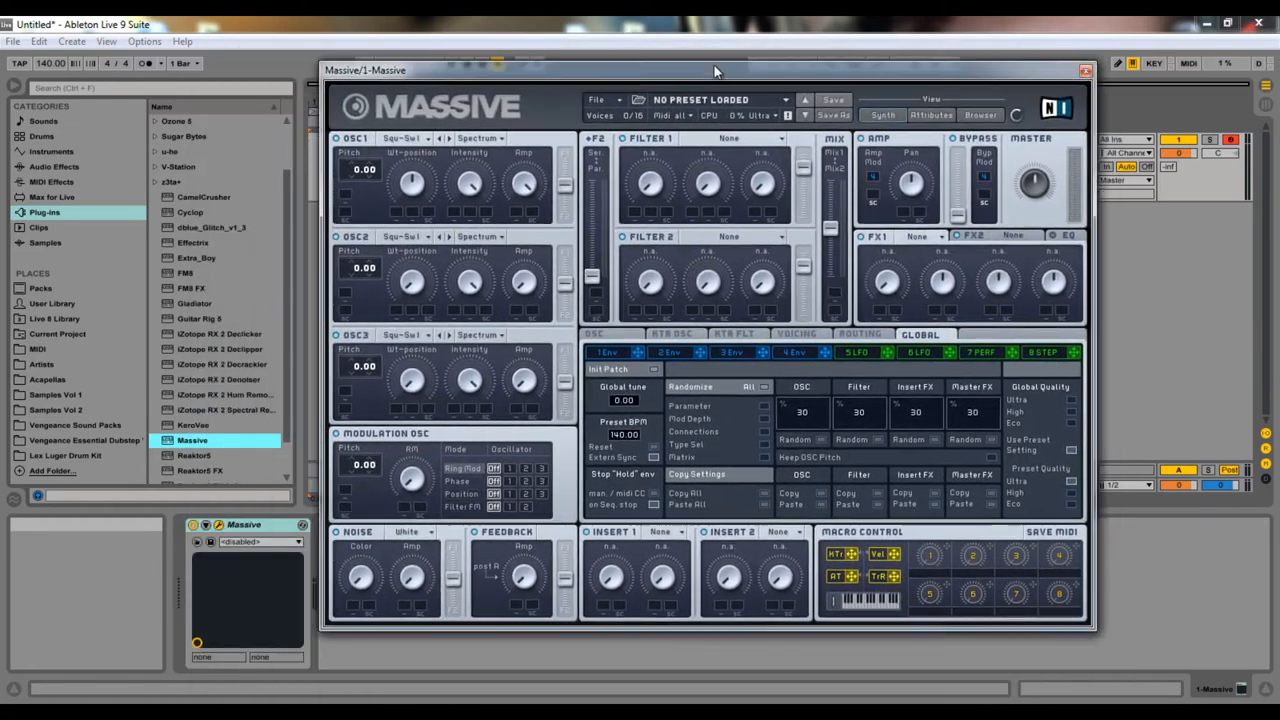
{"action": "left_click_drag", "start_coordinate": [716, 70], "coordinate": [640, 68]}
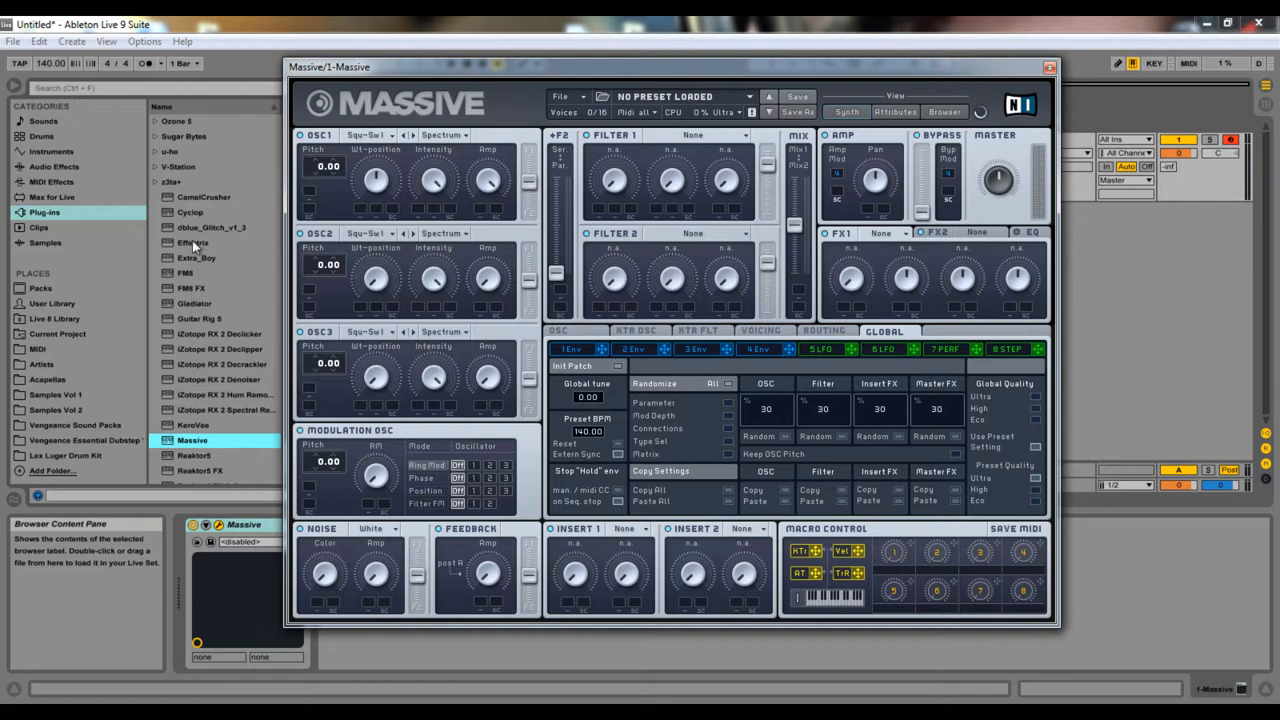
{"action": "mouse_move", "coordinate": [196, 244]}
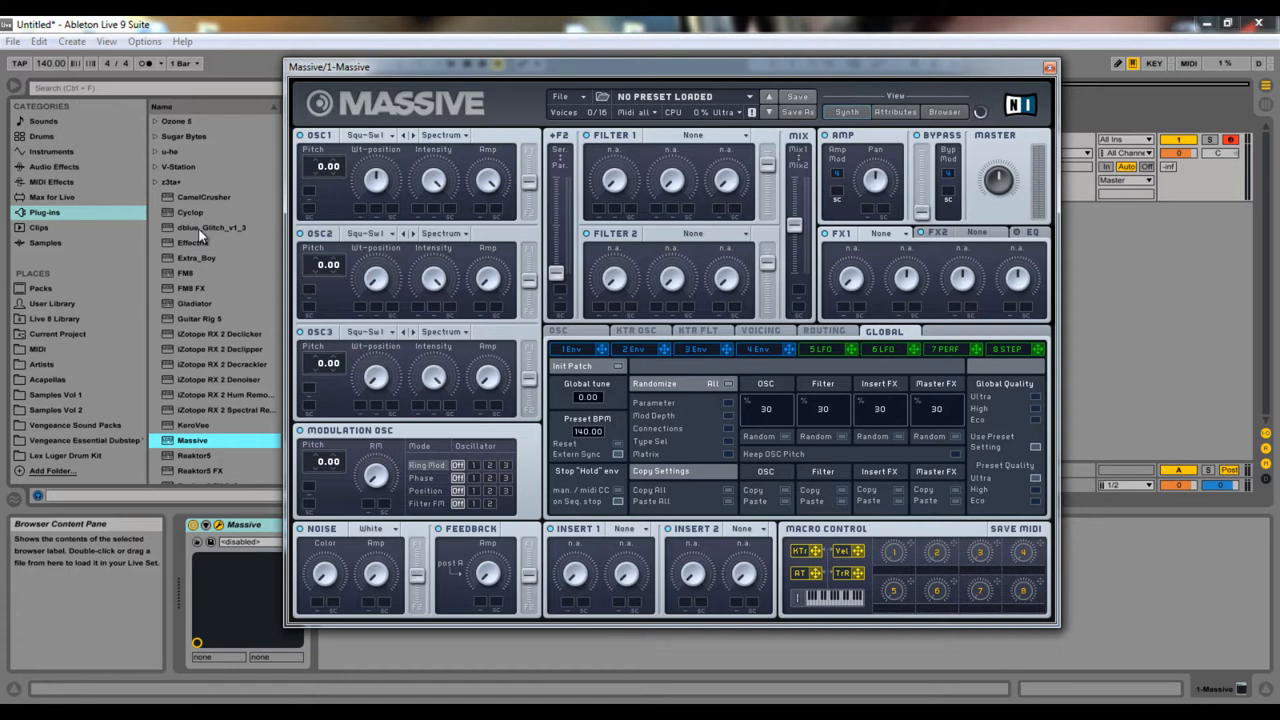
Remove the Massive device and load a fresh Massive instance onto the MIDI track
{"action": "left_click", "coordinate": [560, 96]}
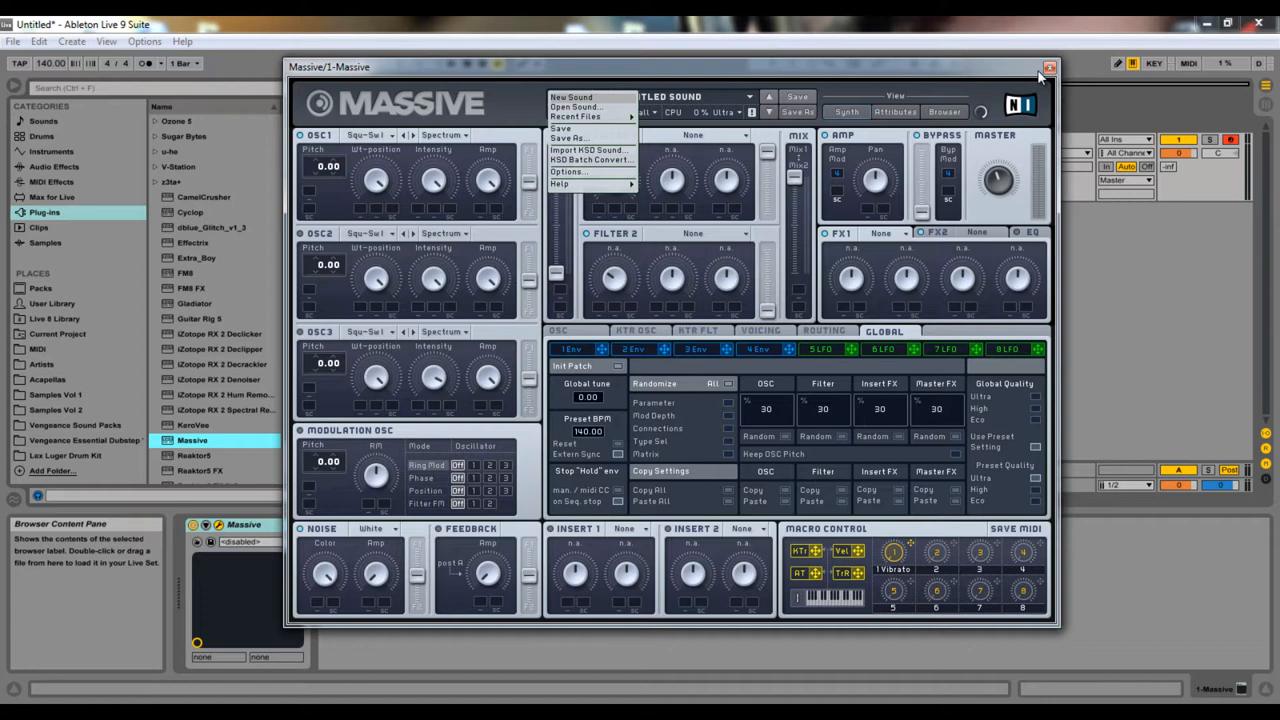
{"action": "left_click", "coordinate": [1050, 68]}
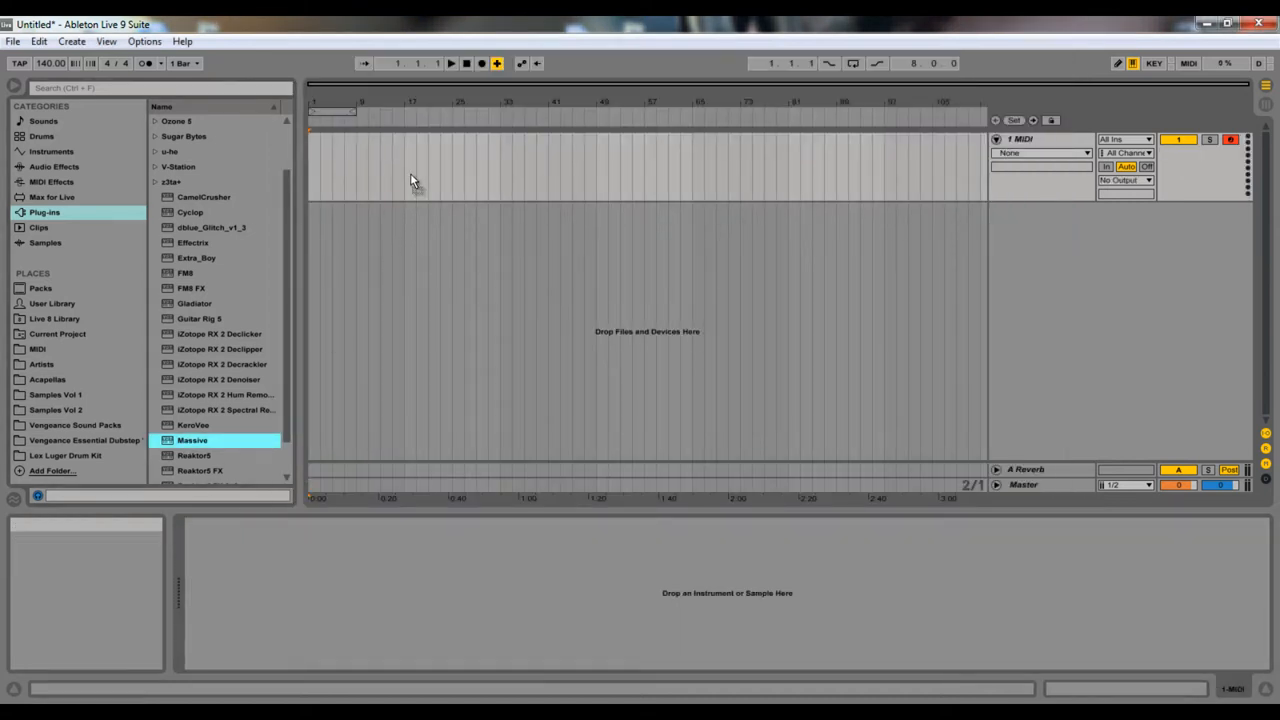
{"action": "double_click", "coordinate": [192, 440]}
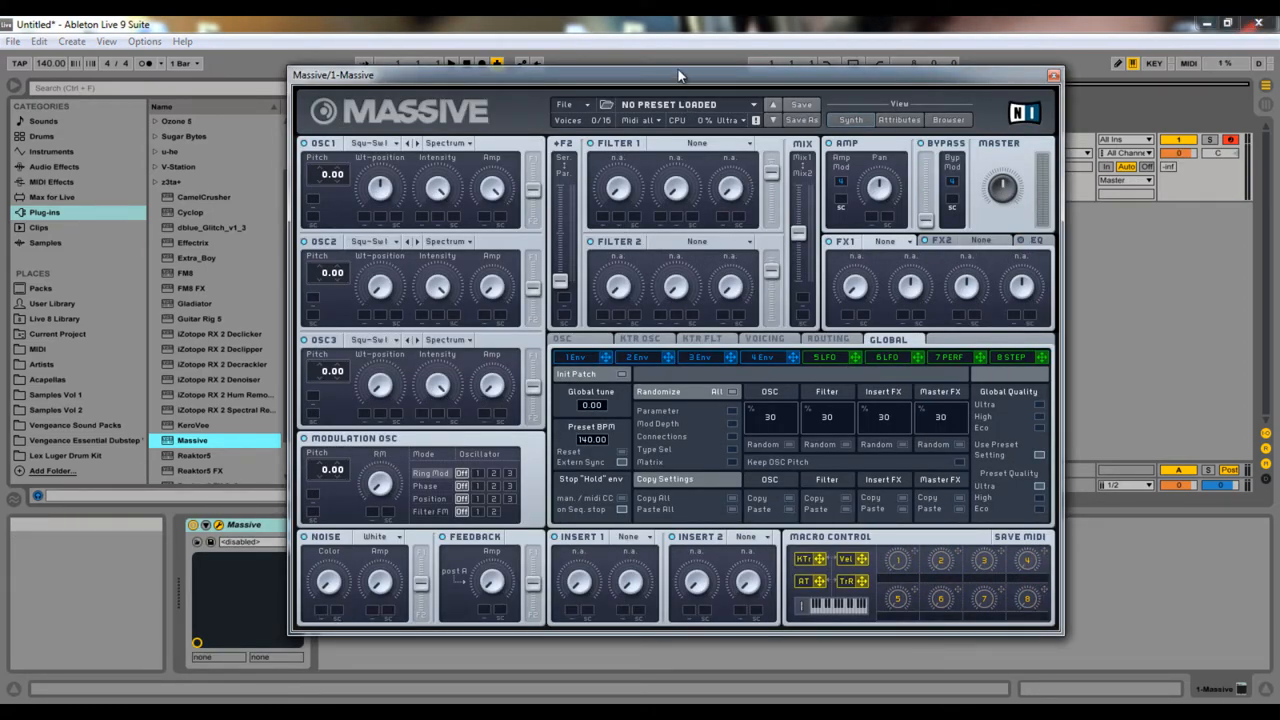
{"action": "left_click_drag", "start_coordinate": [680, 74], "coordinate": [668, 72]}
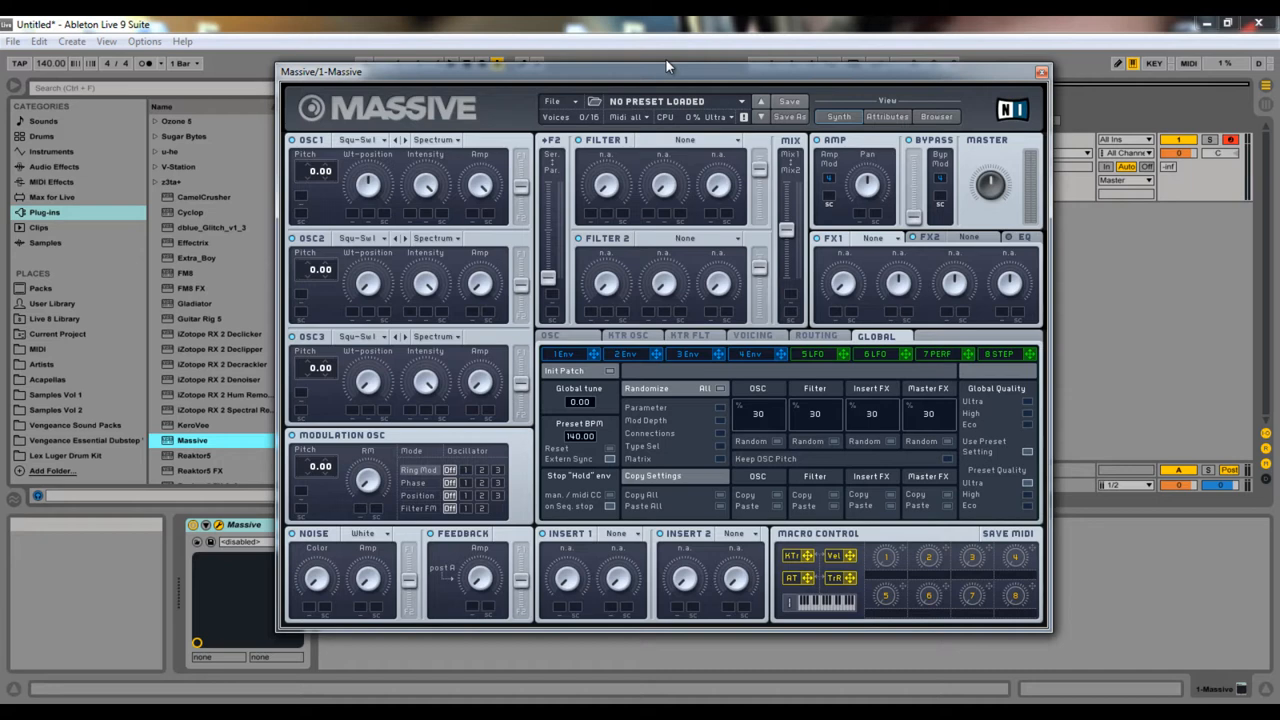
{"action": "mouse_move", "coordinate": [1178, 104]}
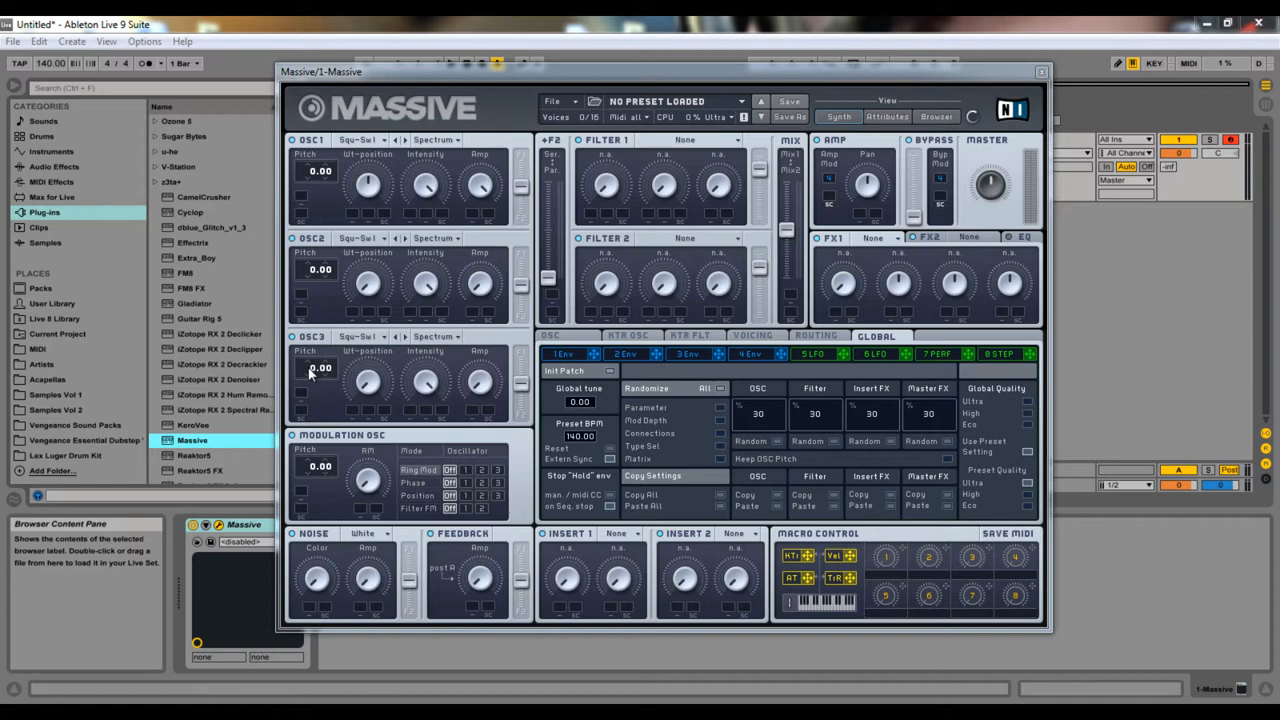
{"action": "mouse_move", "coordinate": [540, 196]}
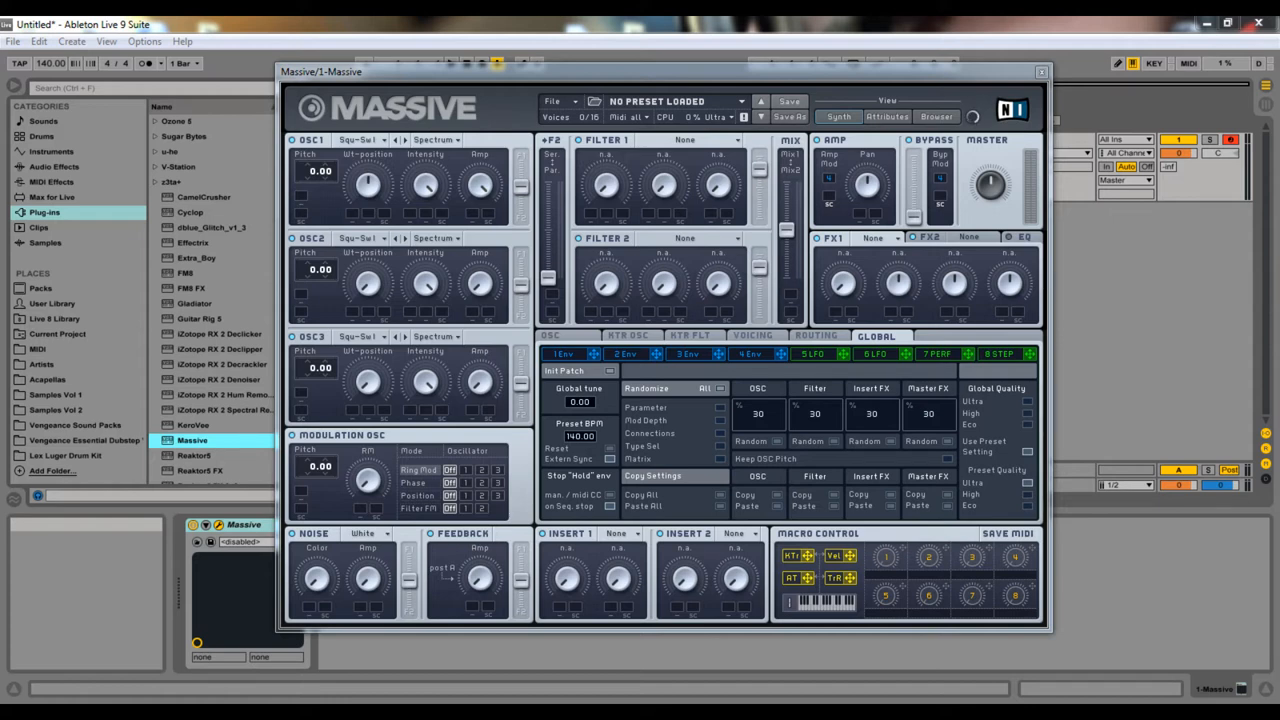
{"action": "mouse_move", "coordinate": [508, 140]}
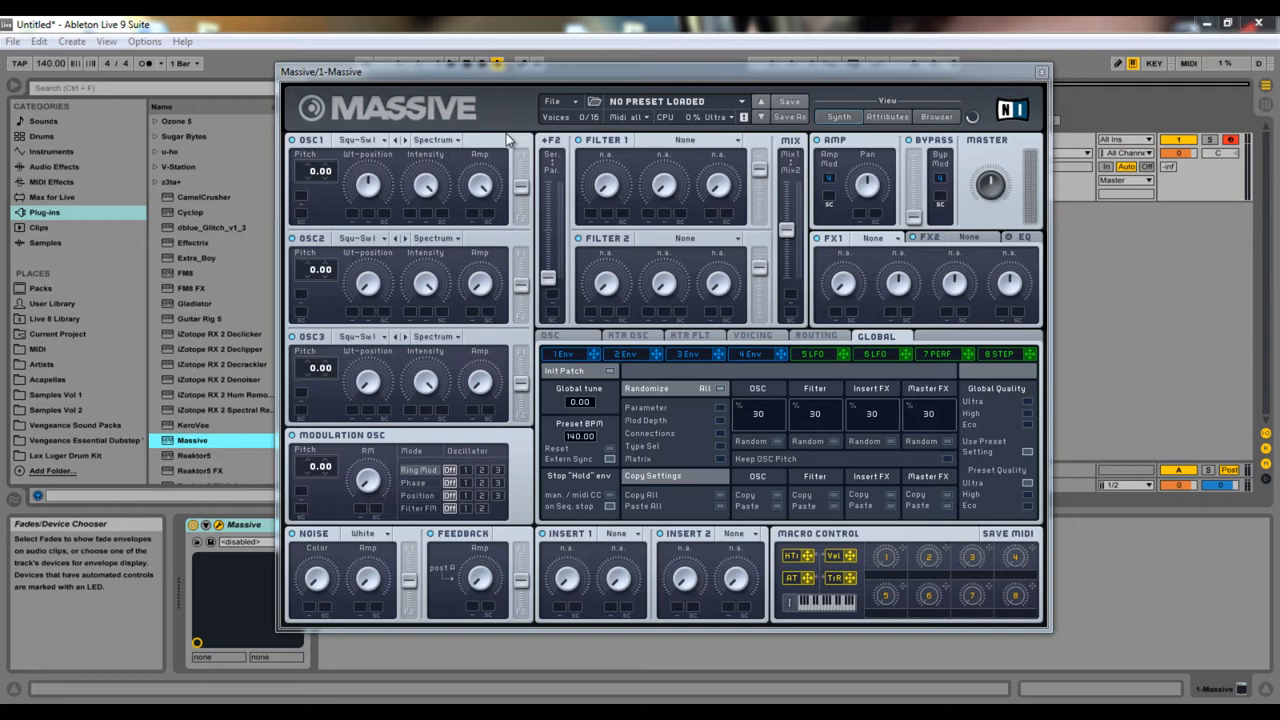
Browse the preset library, expanding folders and scrolling through Metri Patches
{"action": "left_click", "coordinate": [936, 116]}
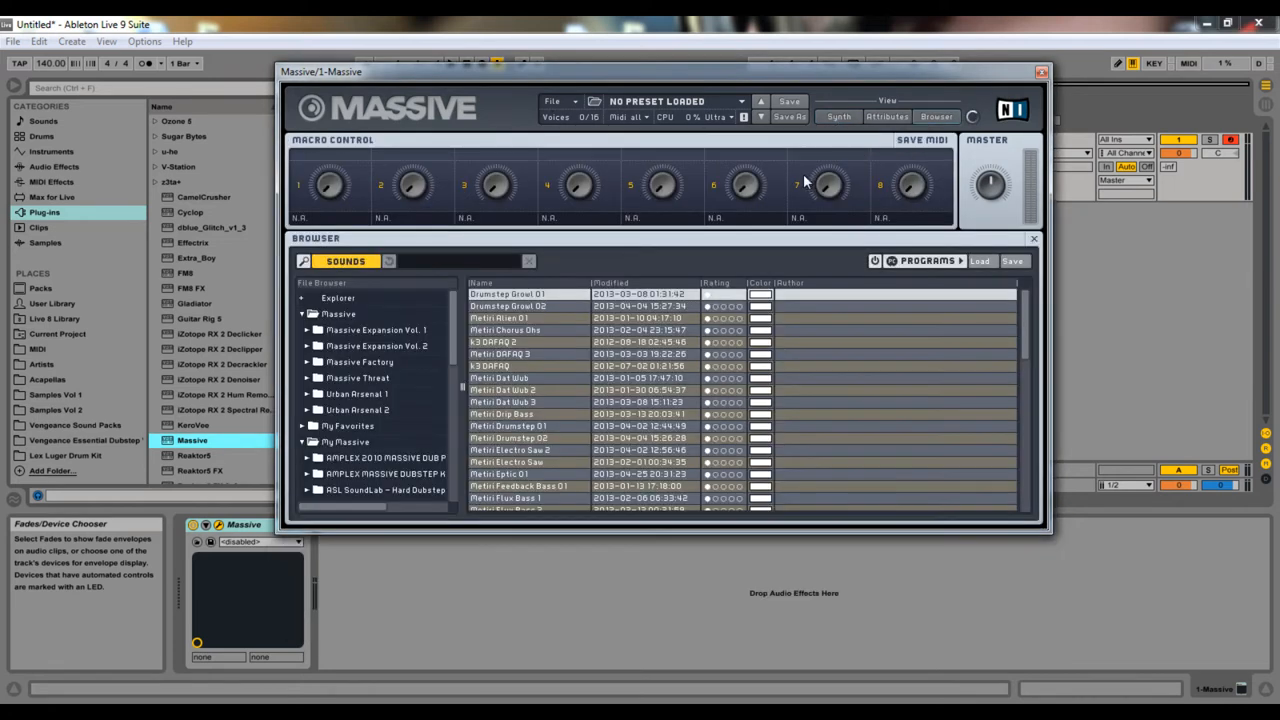
{"action": "left_click", "coordinate": [360, 330]}
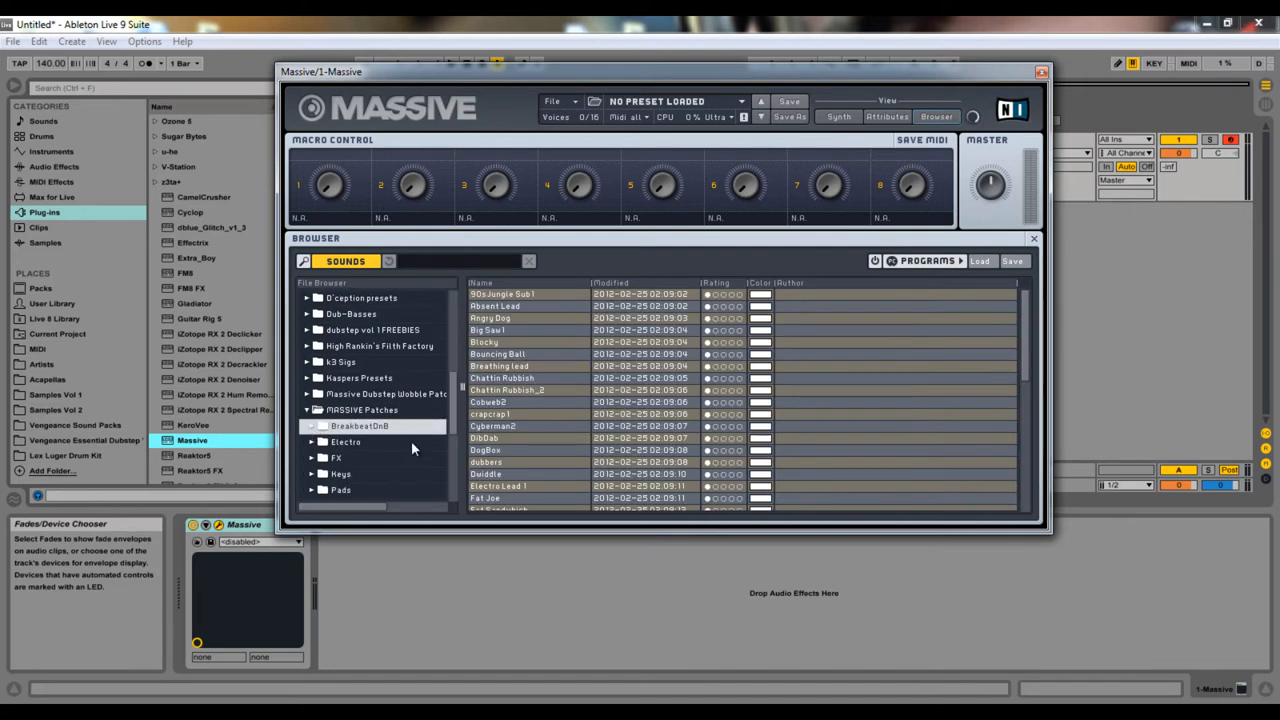
{"action": "left_click", "coordinate": [308, 410]}
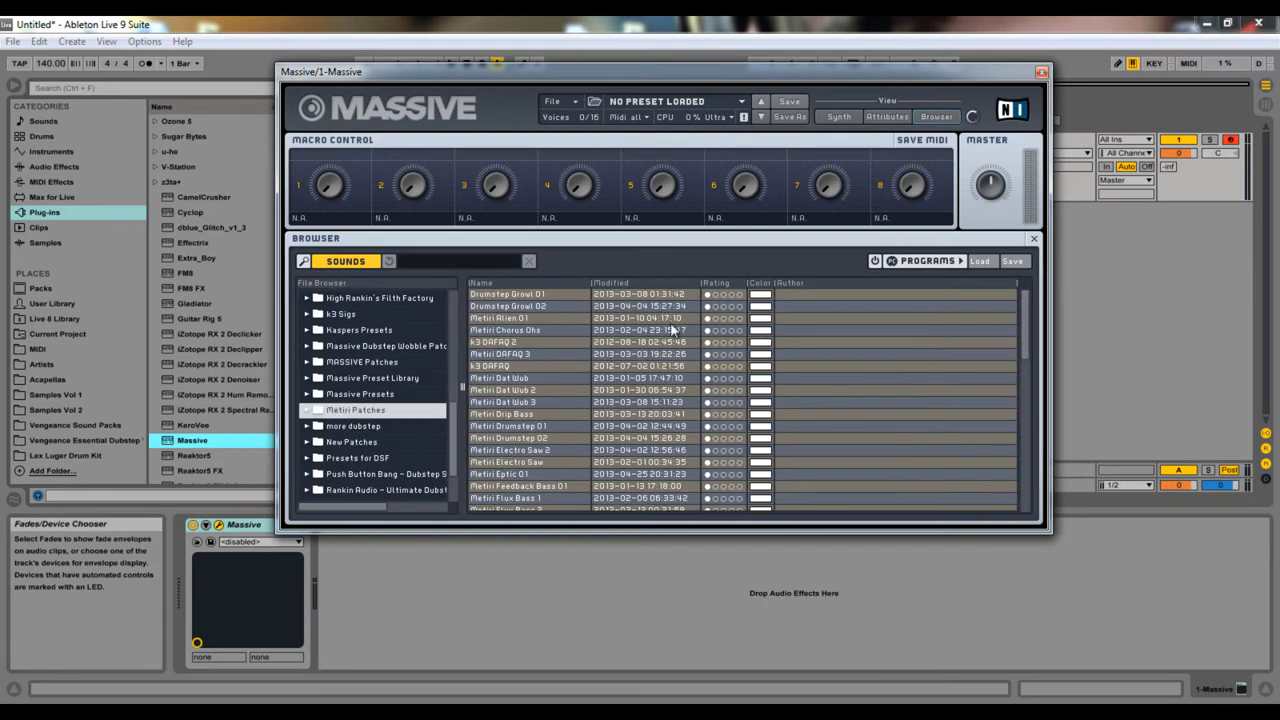
{"action": "scroll", "scroll_direction": "down", "scroll_amount": 3}
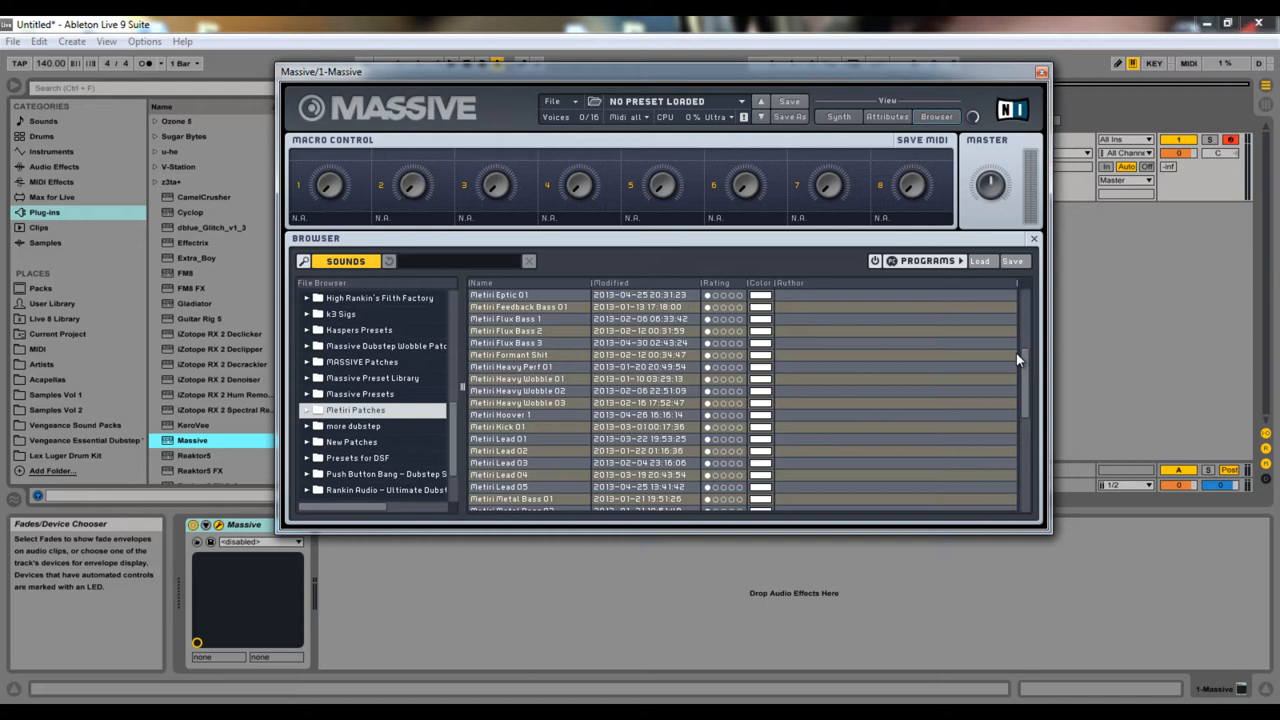
{"action": "scroll", "scroll_direction": "up", "scroll_amount": 3}
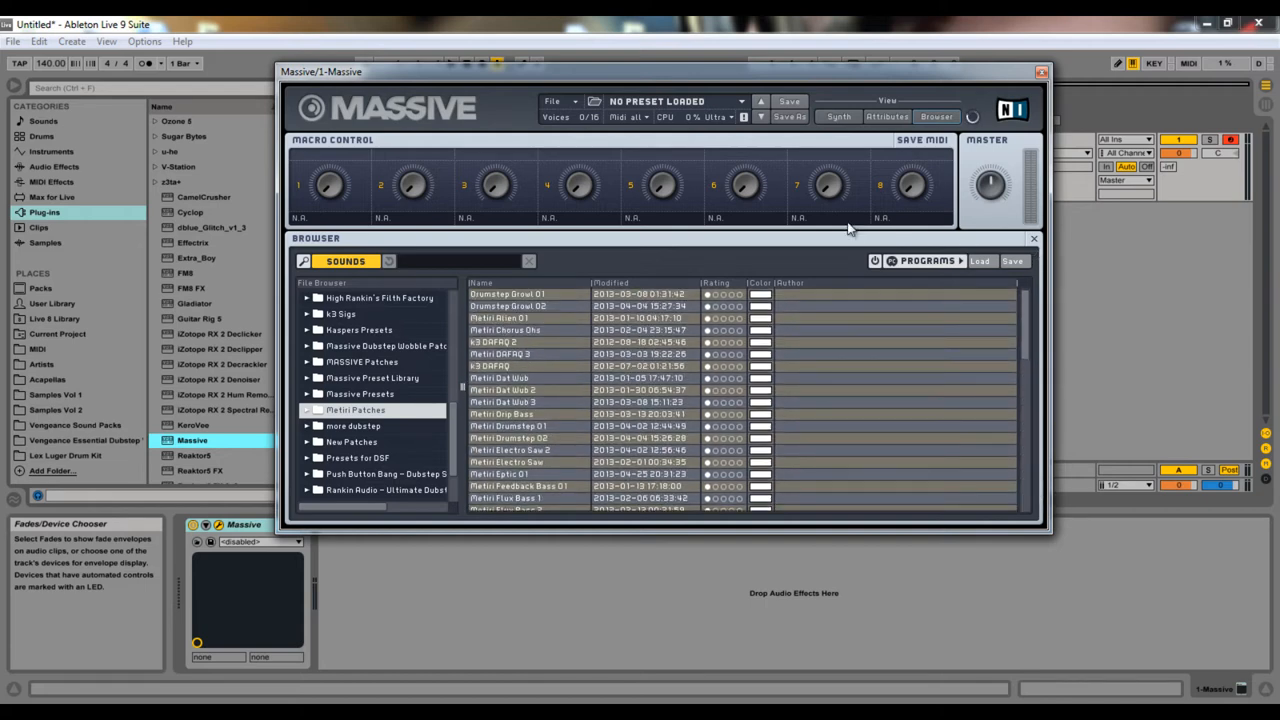
{"action": "mouse_move", "coordinate": [676, 112]}
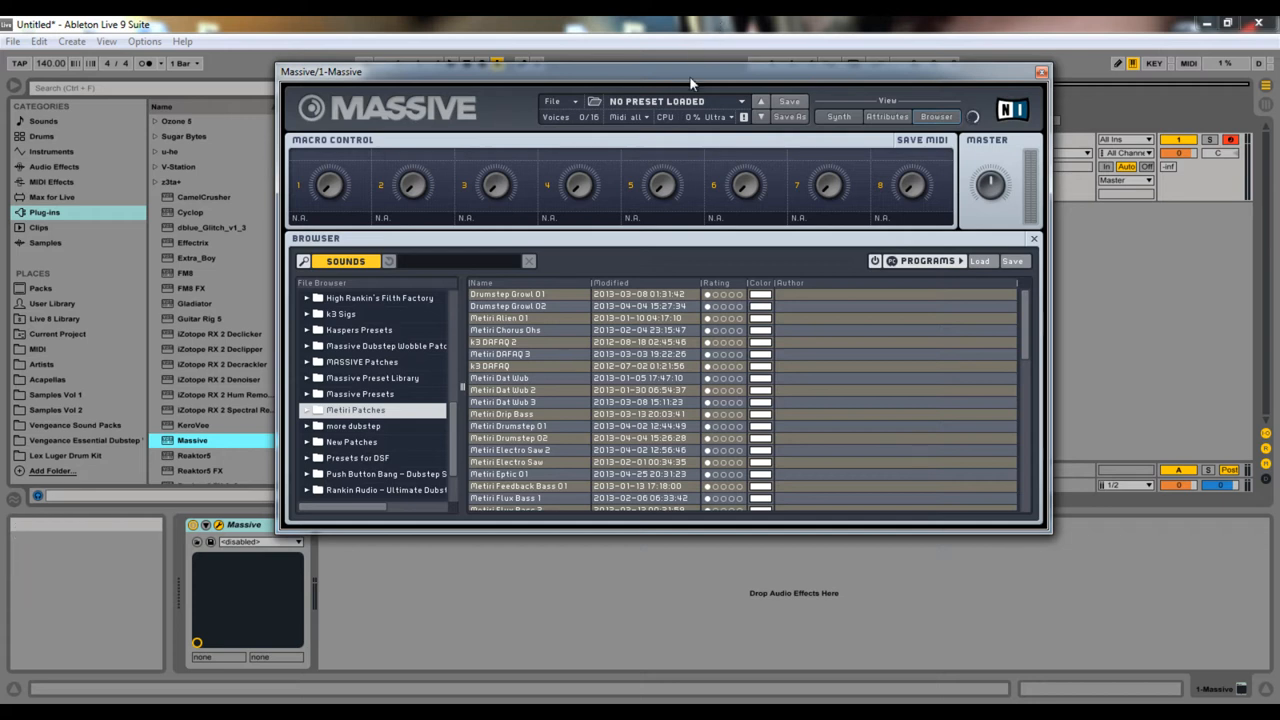
{"action": "mouse_move", "coordinate": [882, 132]}
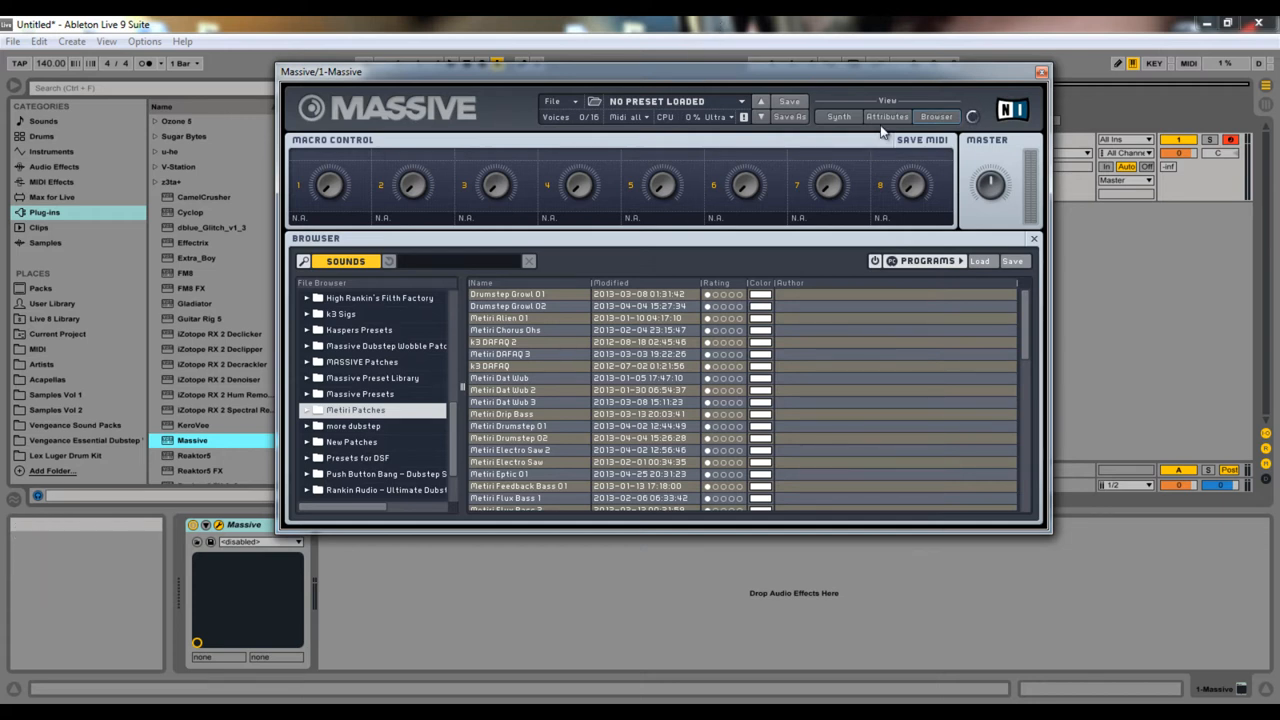
{"action": "mouse_move", "coordinate": [976, 84]}
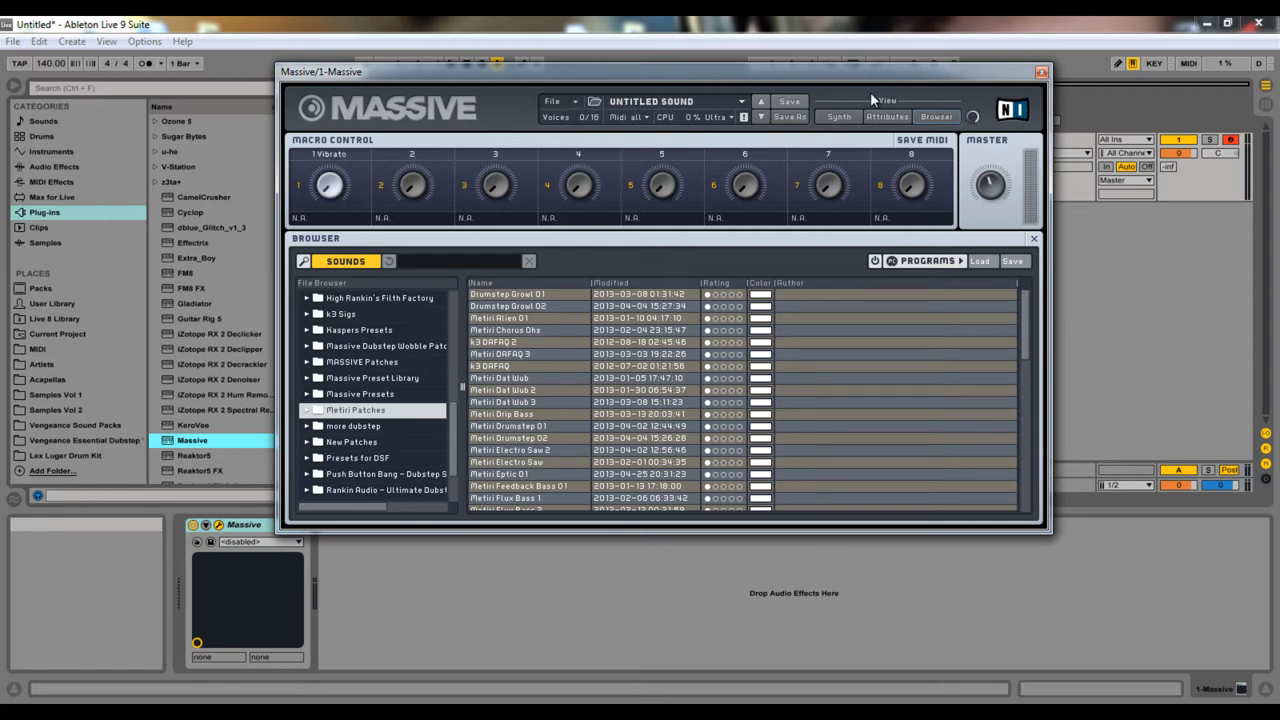
Remove Massive so the MIDI track has no instrument loaded
{"action": "left_click", "coordinate": [1040, 72]}
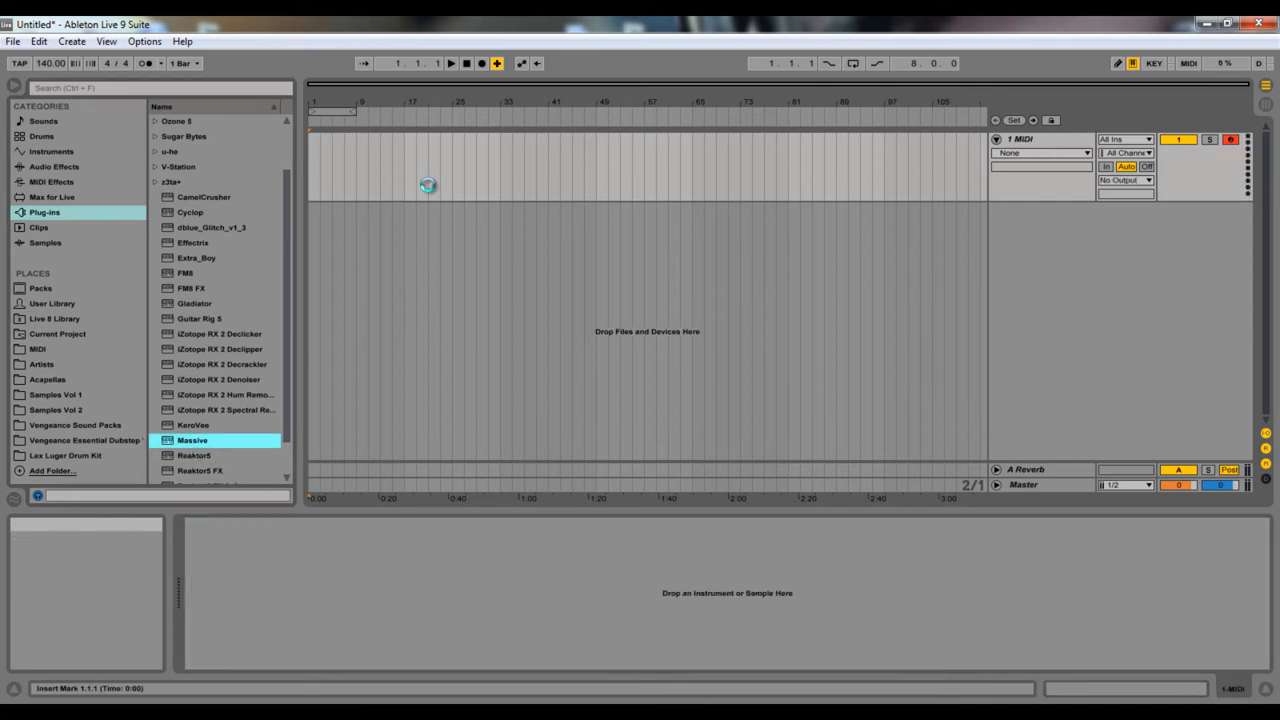
{"action": "double_click", "coordinate": [192, 440]}
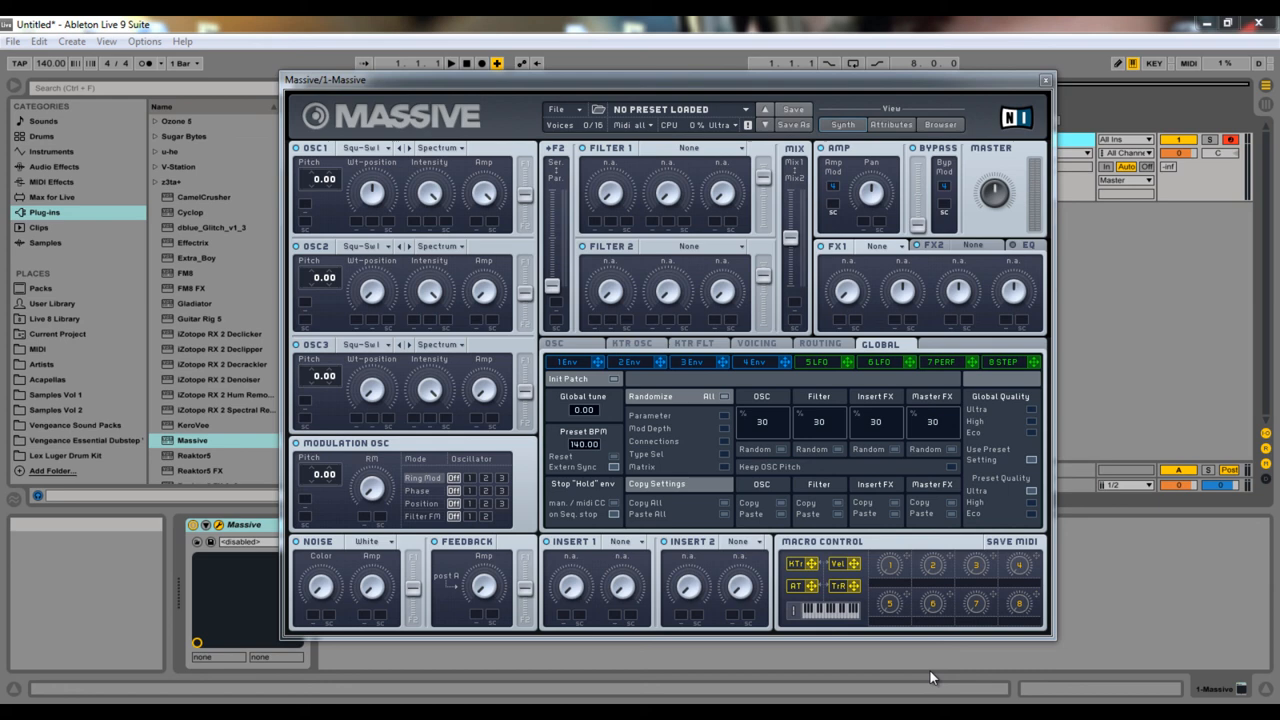
{"action": "mouse_move", "coordinate": [640, 240]}
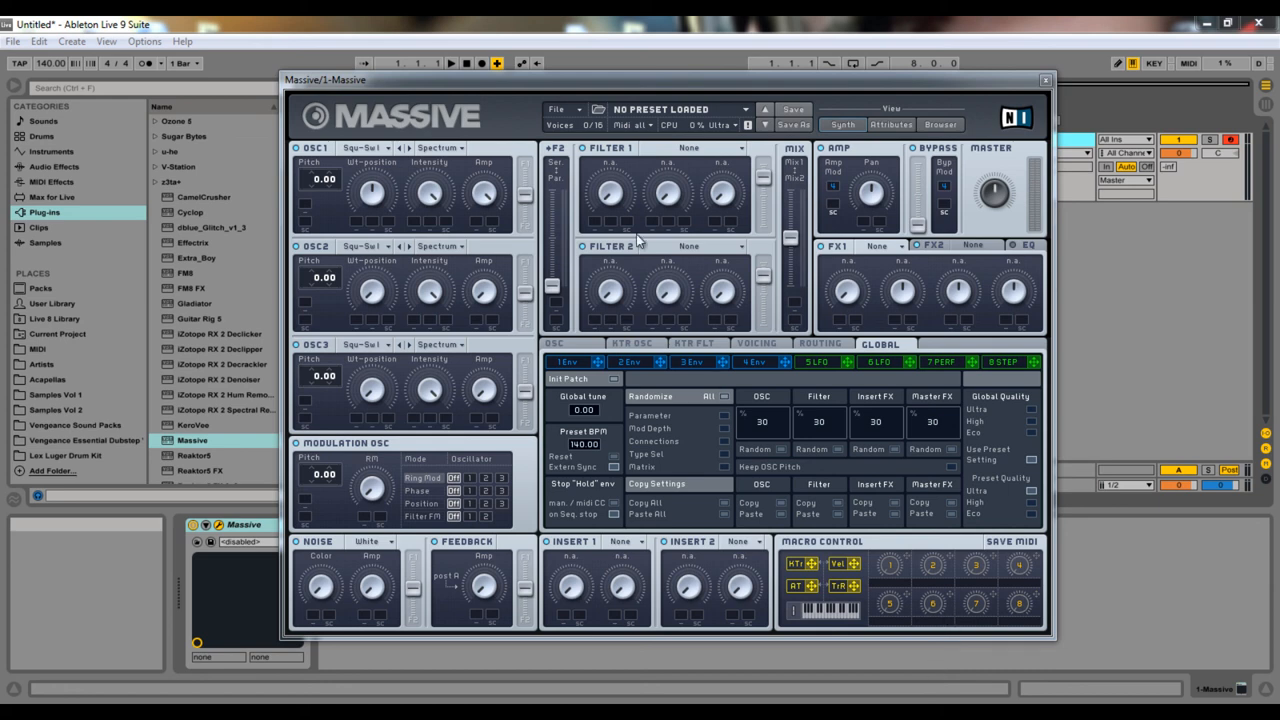
{"action": "mouse_move", "coordinate": [576, 110]}
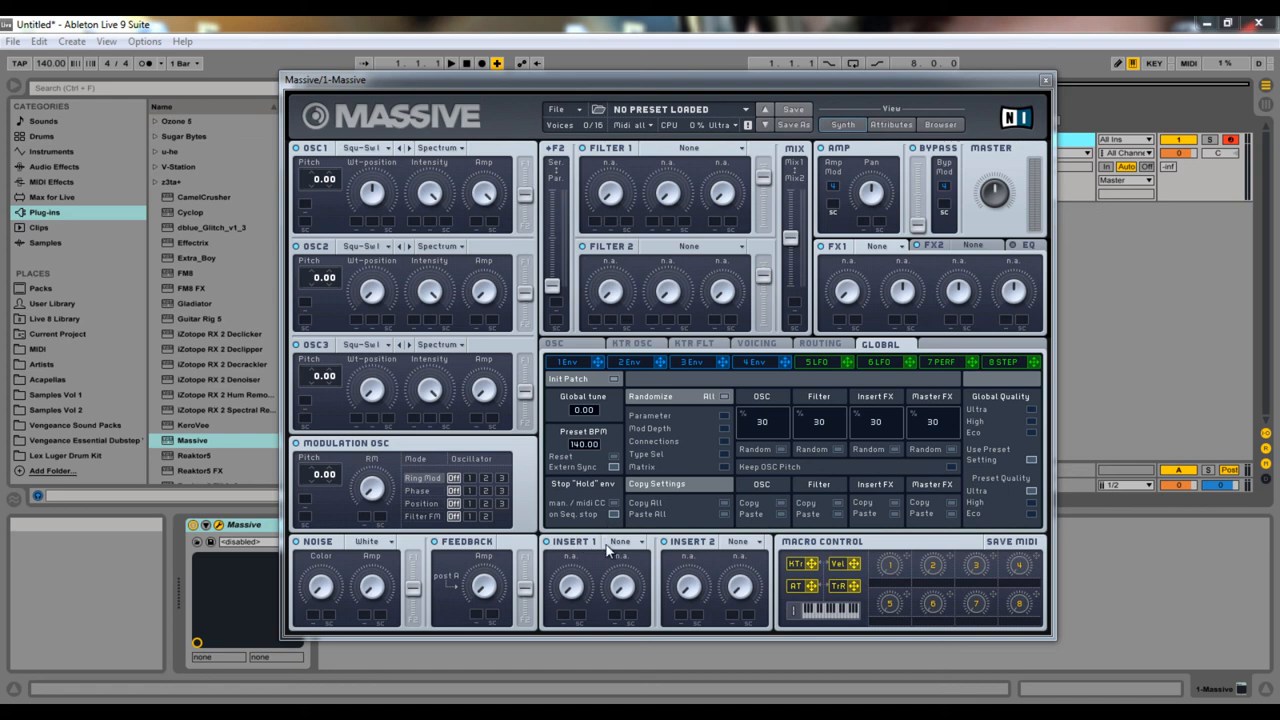
{"action": "mouse_move", "coordinate": [620, 360]}
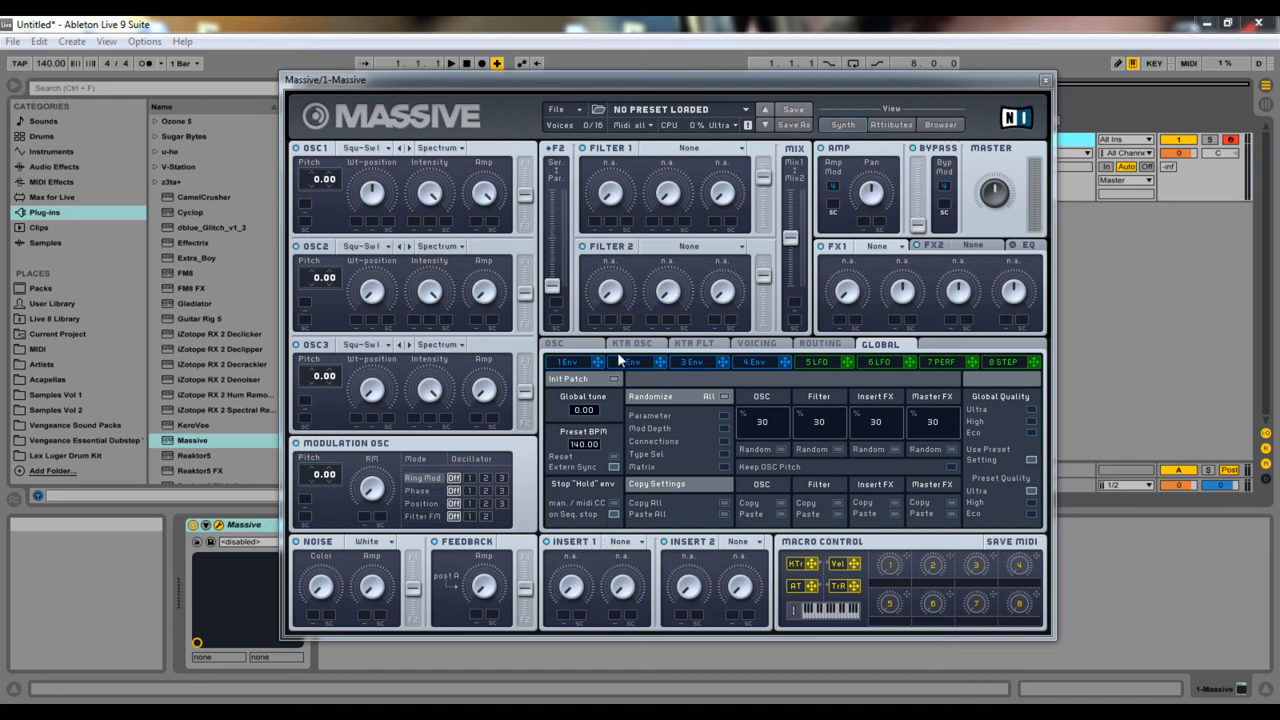